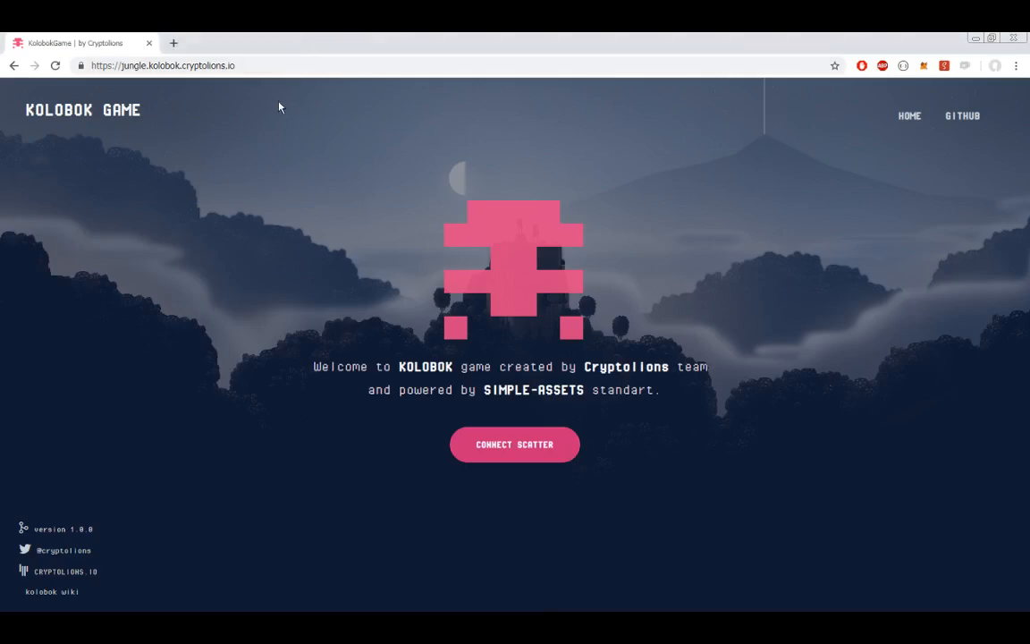
- Connect the Kolobok Game site via CONNECT SCATTER and accept the identity request
double_click(426, 366)
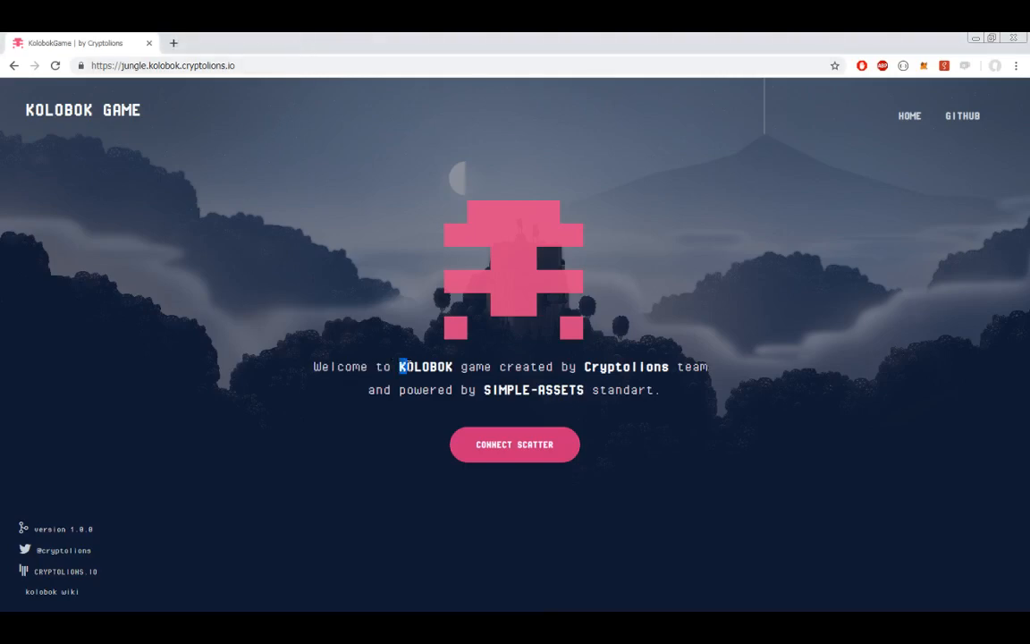
double_click(425, 367)
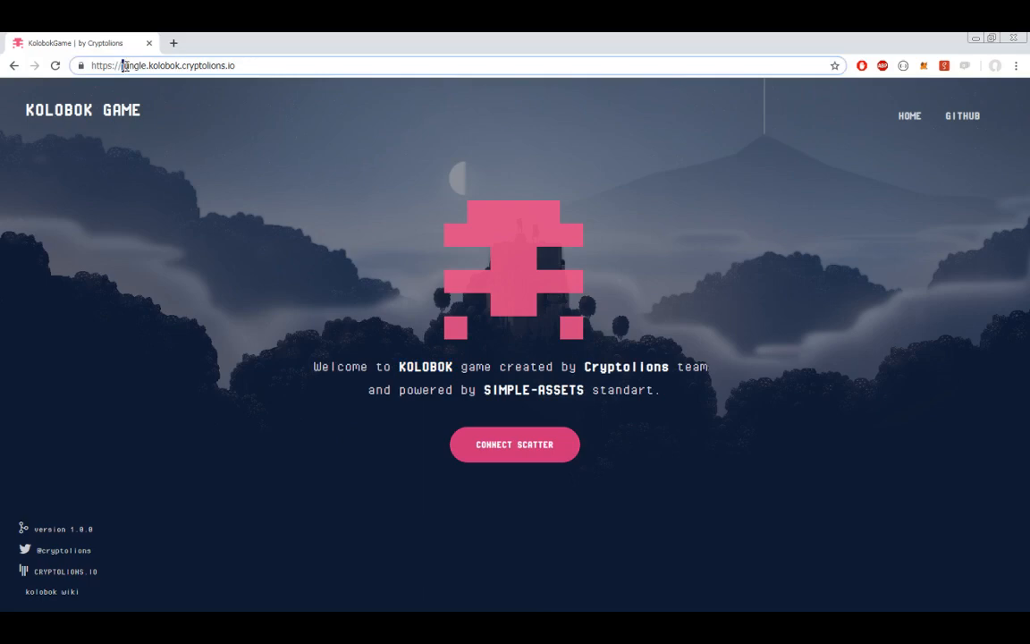
double_click(134, 64)
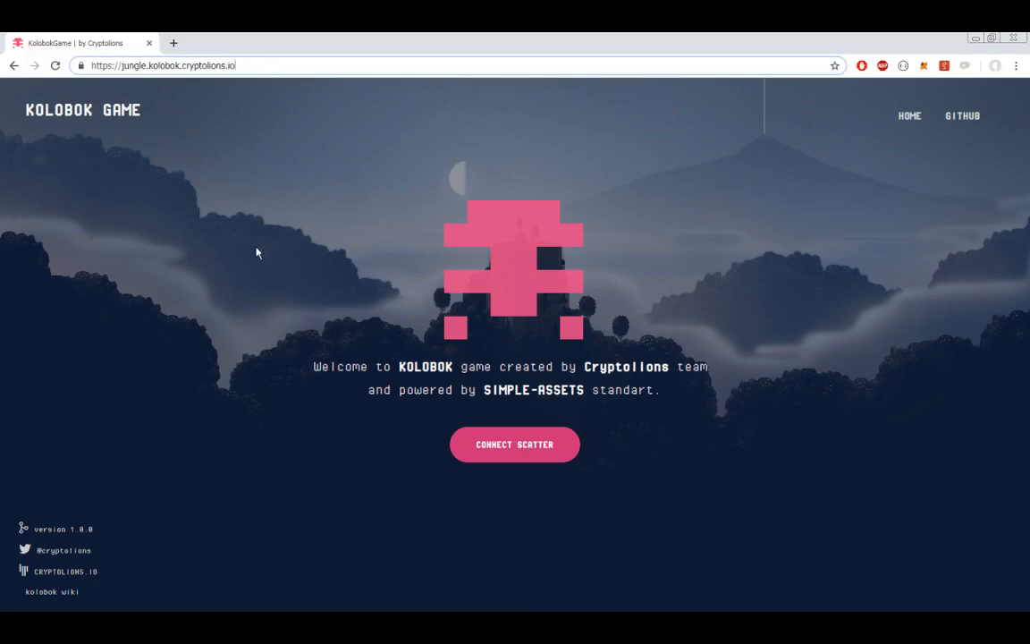
mouse_move(53, 597)
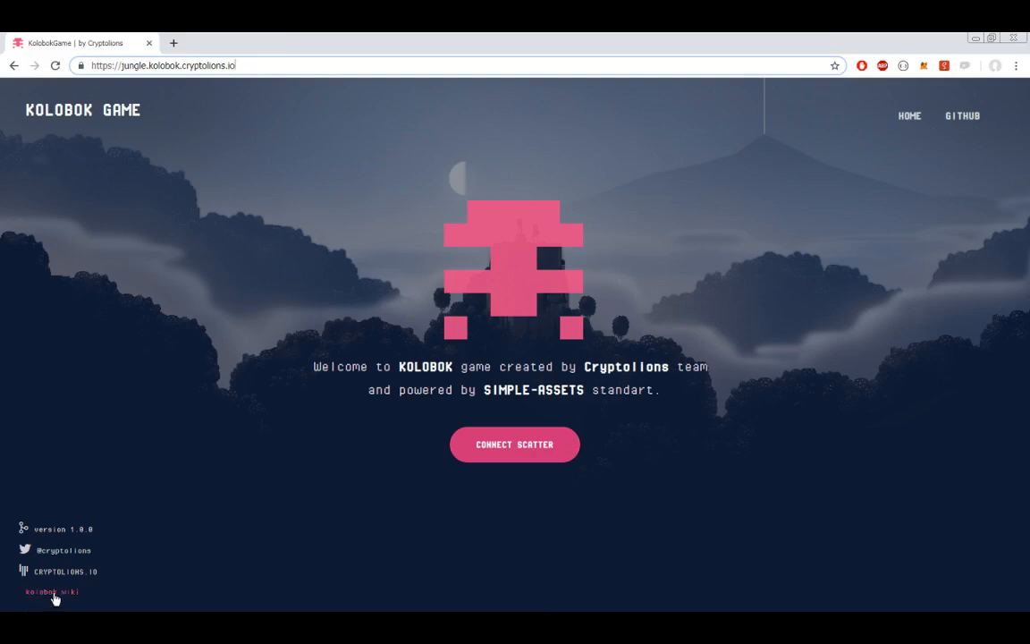
mouse_move(70, 598)
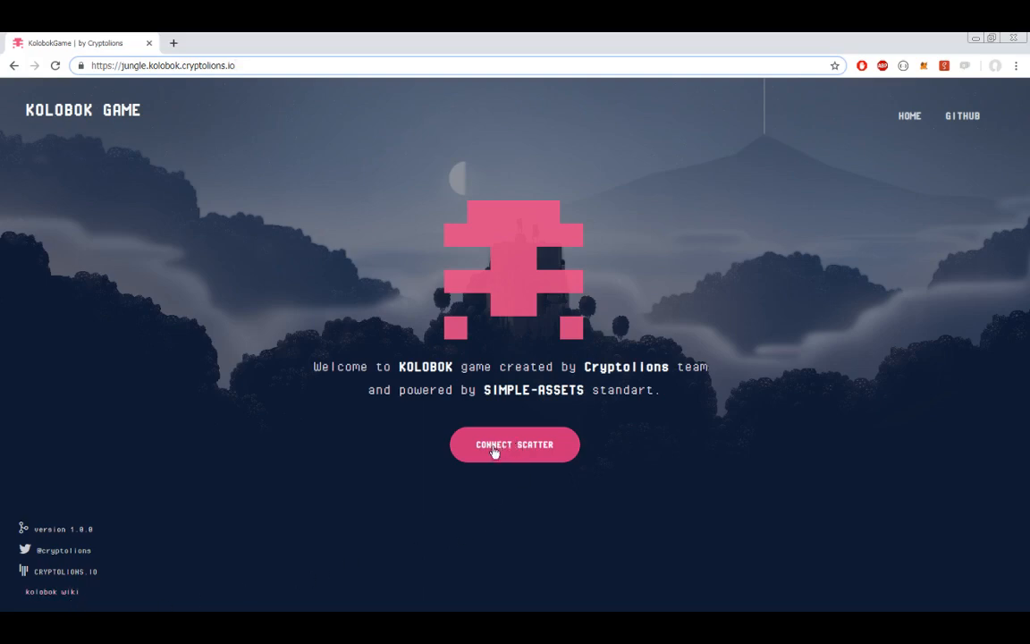
left_click(514, 443)
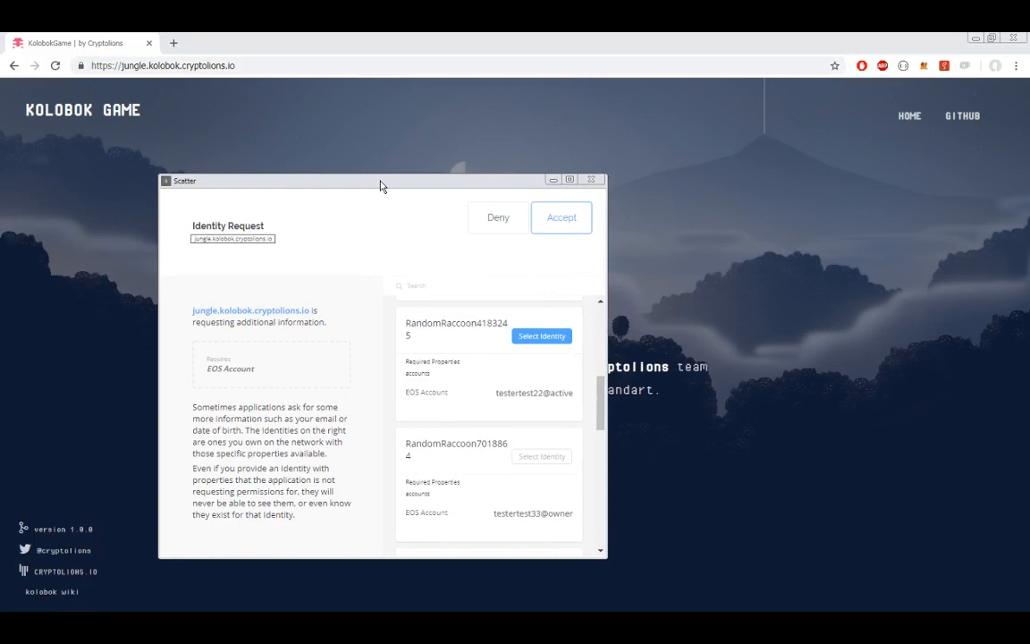
left_click(562, 219)
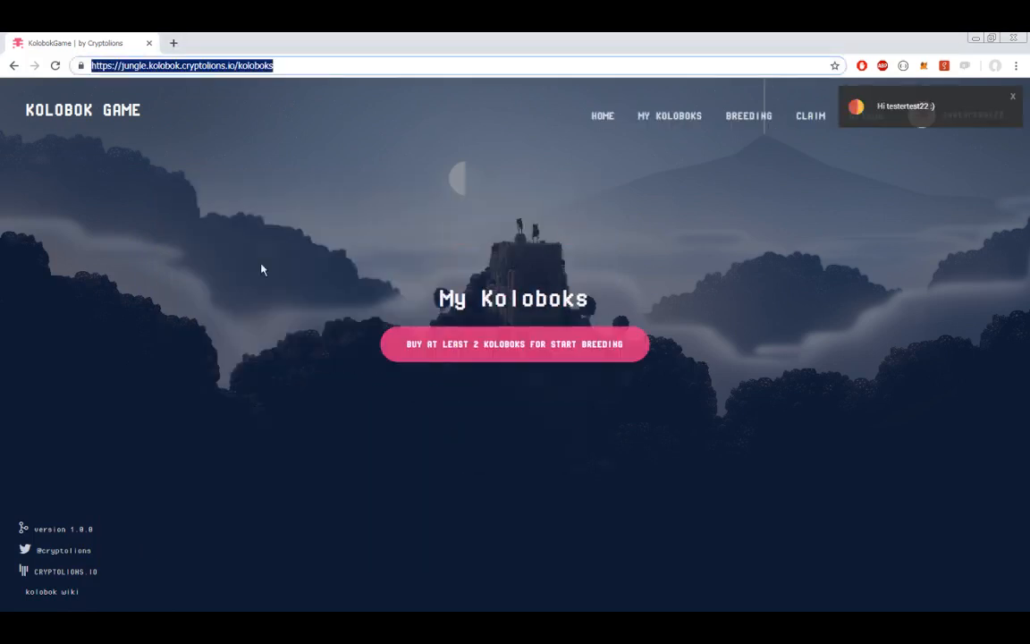